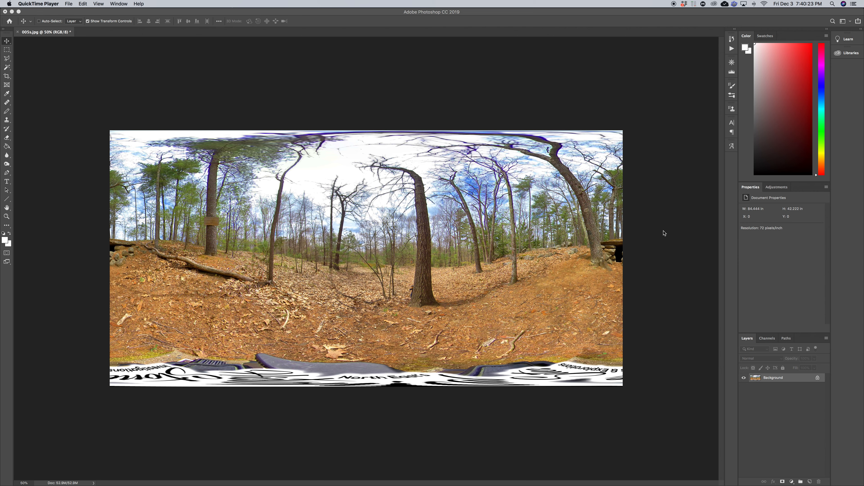
pyautogui.moveTo(453, 293)
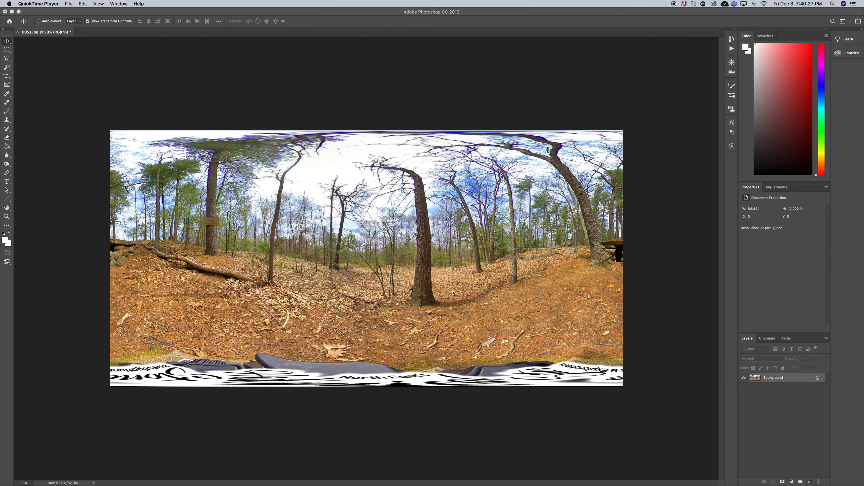
pyautogui.moveTo(383, 262)
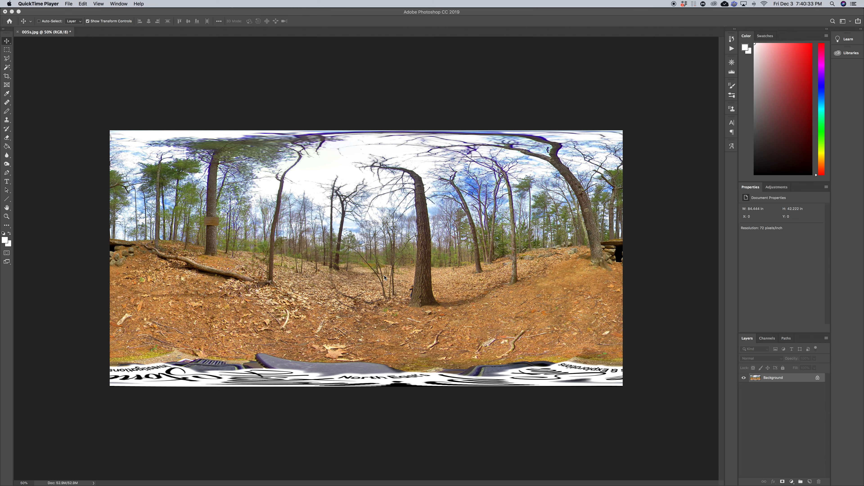
pyautogui.moveTo(386, 277)
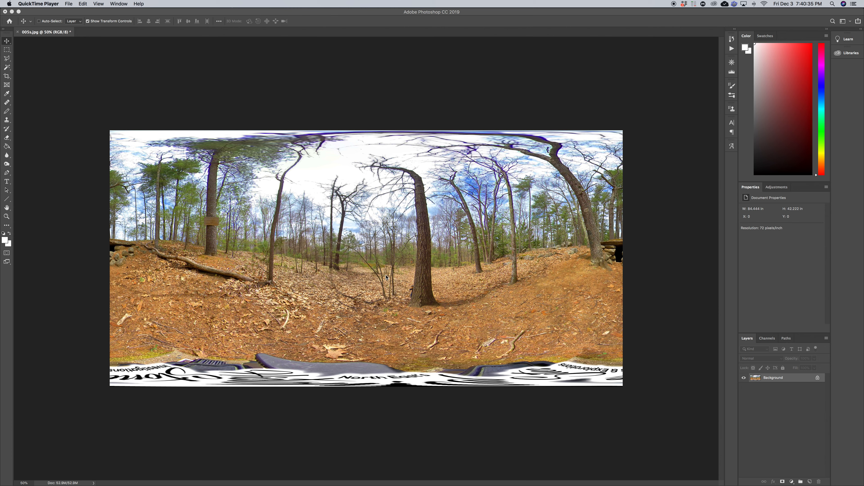
pyautogui.moveTo(399, 271)
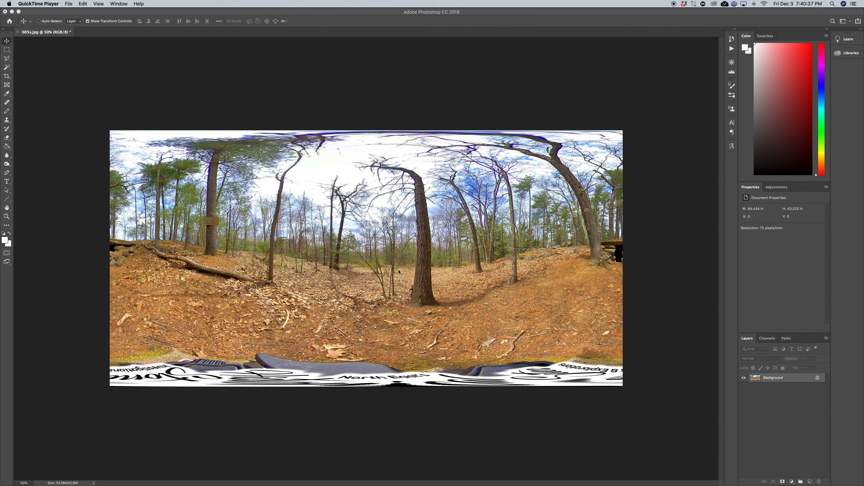
pyautogui.moveTo(400, 272)
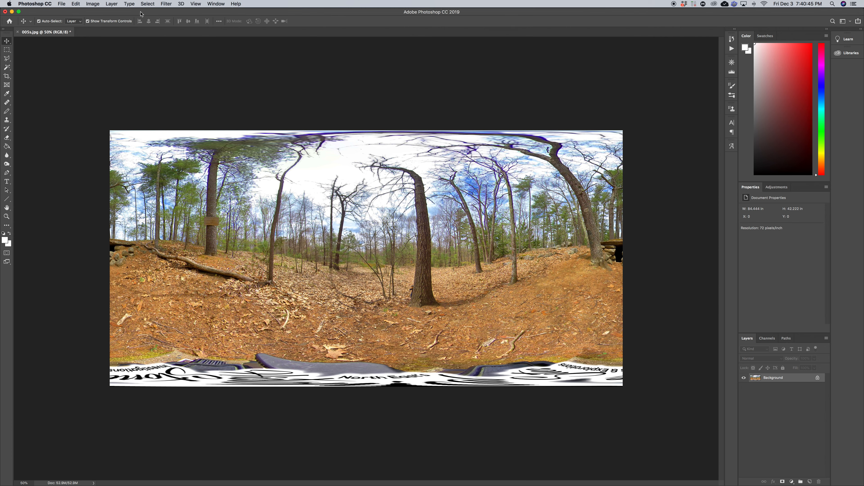
# - Bring up the Offset filter settings (Filter > Other > Offset) for the forest panorama
pyautogui.click(166, 4)
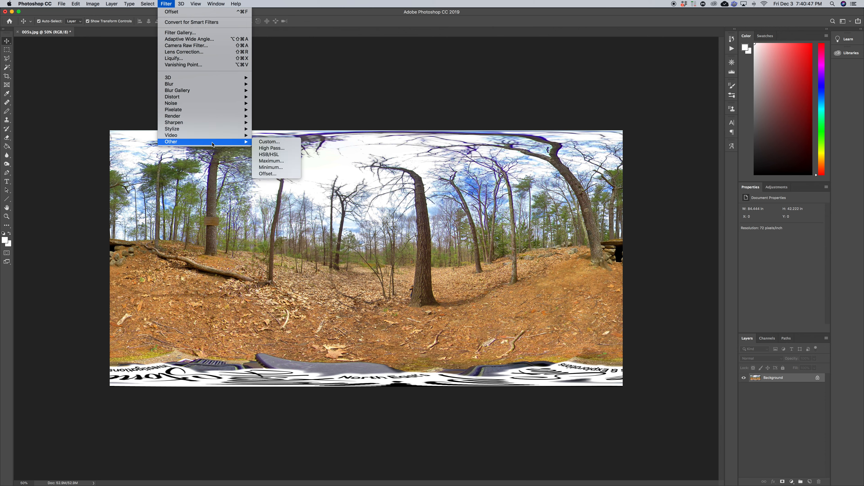
pyautogui.moveTo(266, 174)
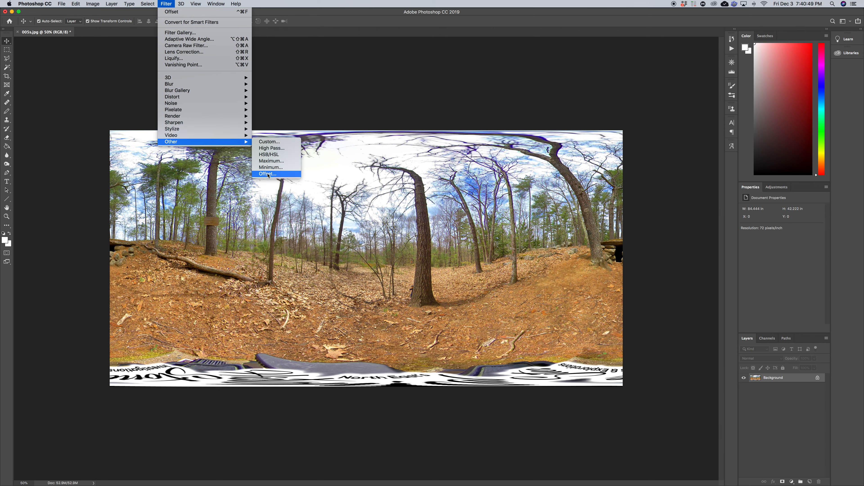
pyautogui.click(267, 174)
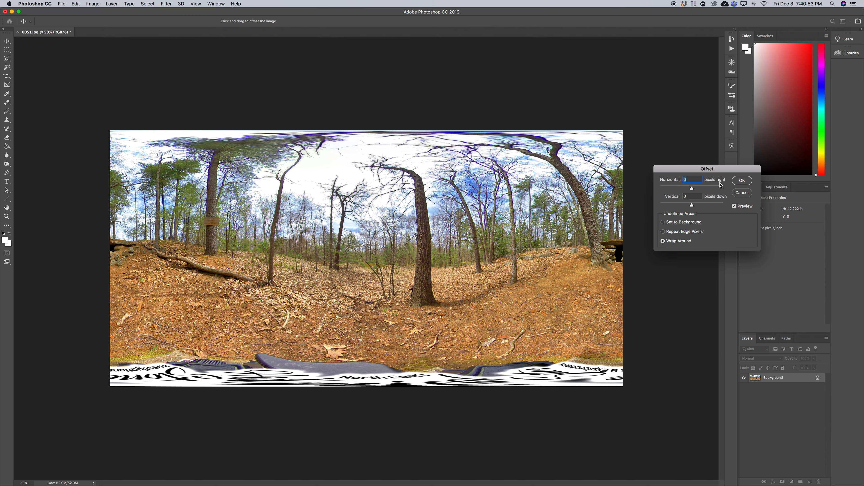
pyautogui.moveTo(697, 191)
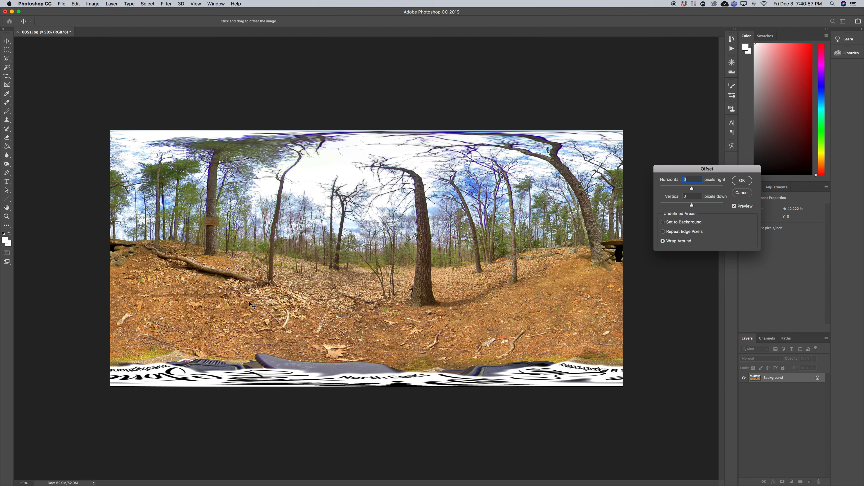
pyautogui.moveTo(623, 291)
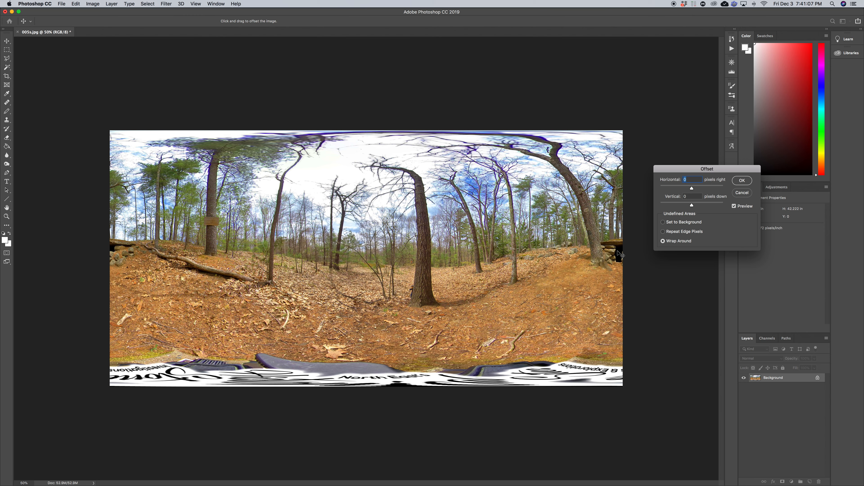
pyautogui.moveTo(128, 251)
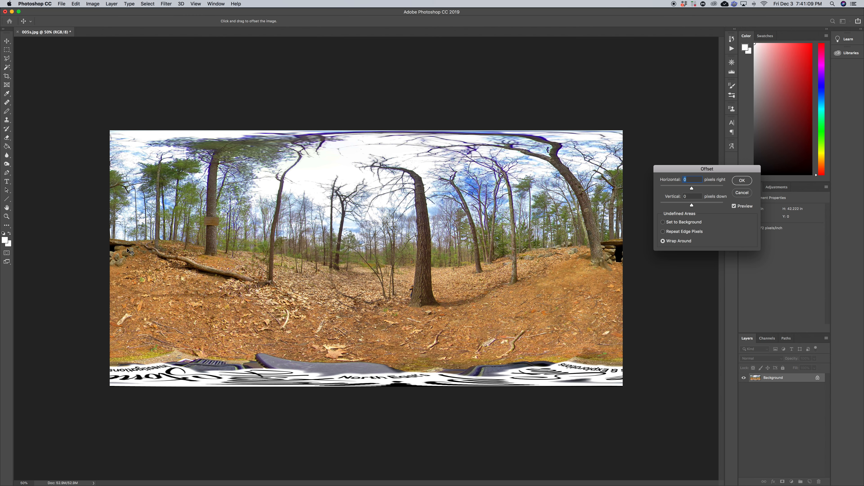
pyautogui.moveTo(638, 193)
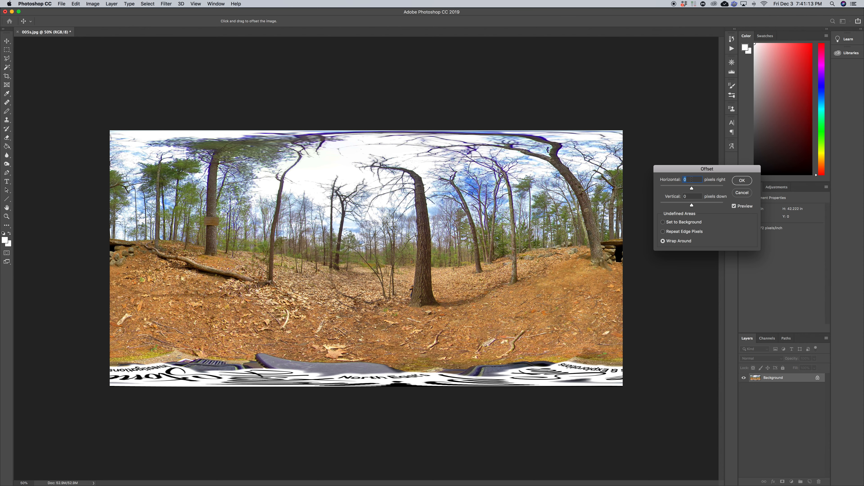
# - Shift the panorama 3040 px horizontally with wrap-around so the stone shelter is centred
pyautogui.write('3040')
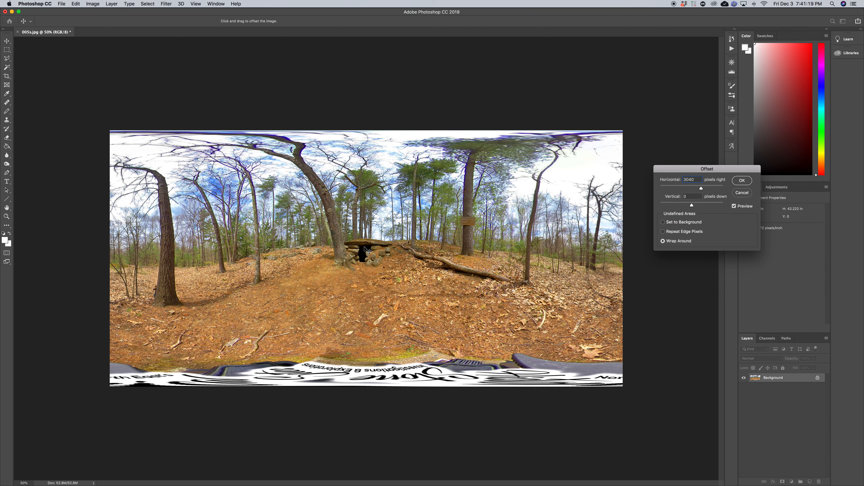
pyautogui.click(742, 180)
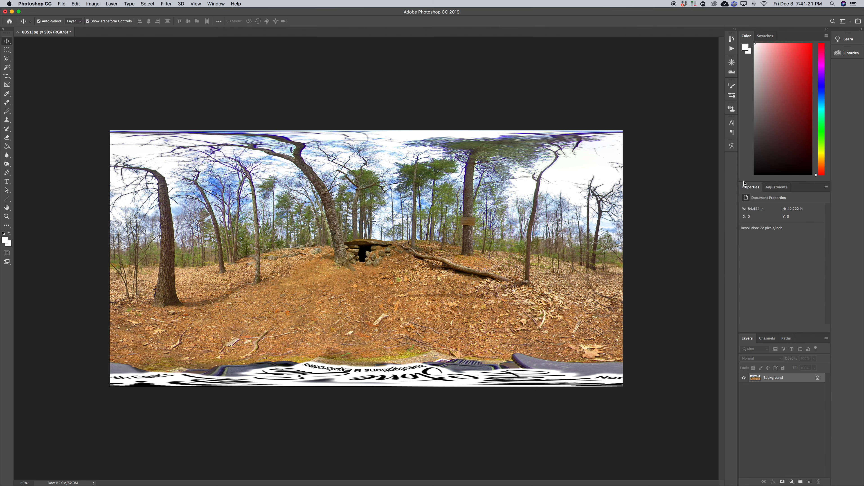
pyautogui.moveTo(684, 225)
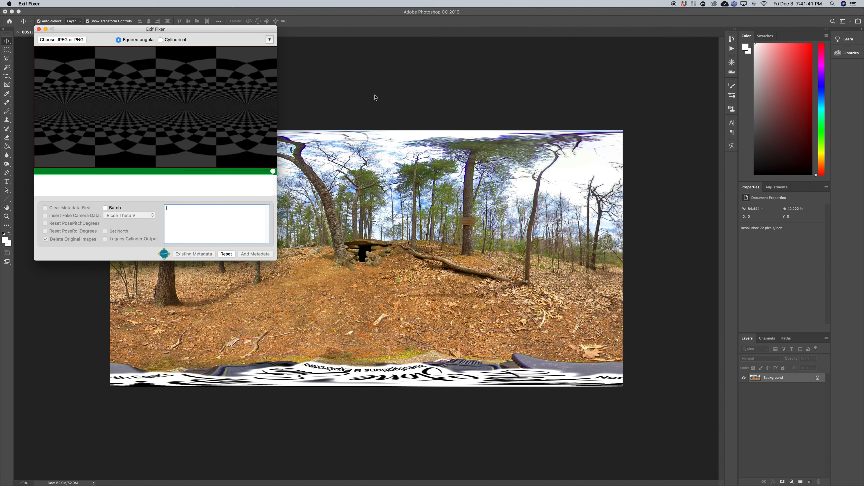
# - Move the Exif Fixer window to centre and start choosing a JPEG/PNG panorama
pyautogui.moveTo(155, 28); pyautogui.dragTo(378, 11)
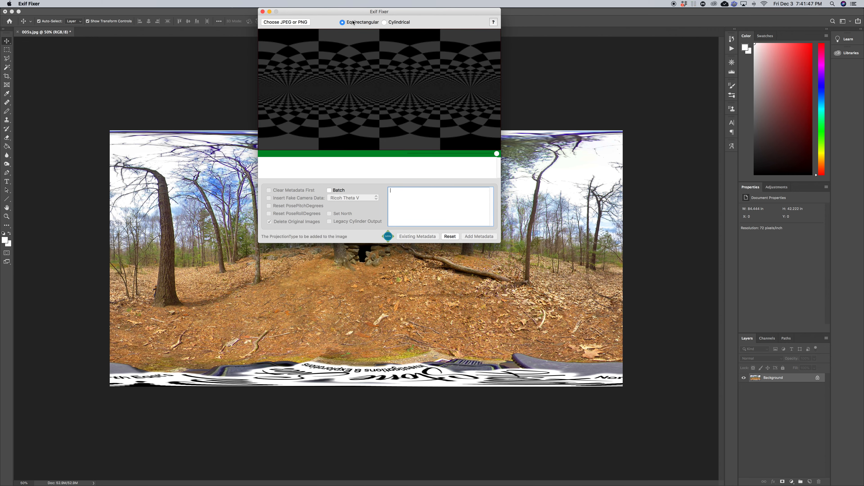
pyautogui.click(285, 23)
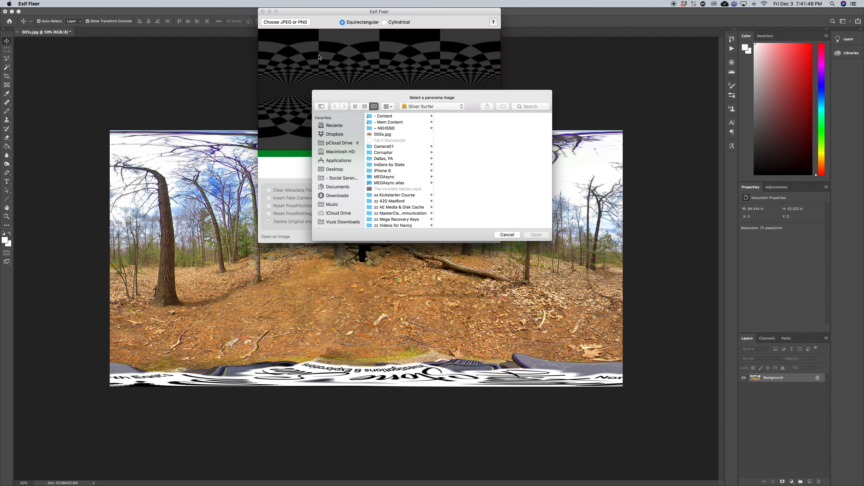
# - Load 005s.jpg to add equirectangular 360° metadata, then close Exif Fixer
pyautogui.click(382, 134)
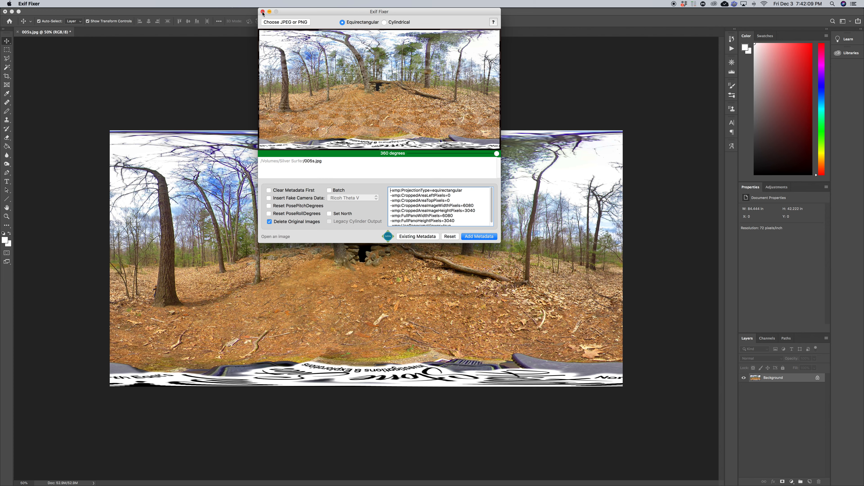
pyautogui.click(263, 12)
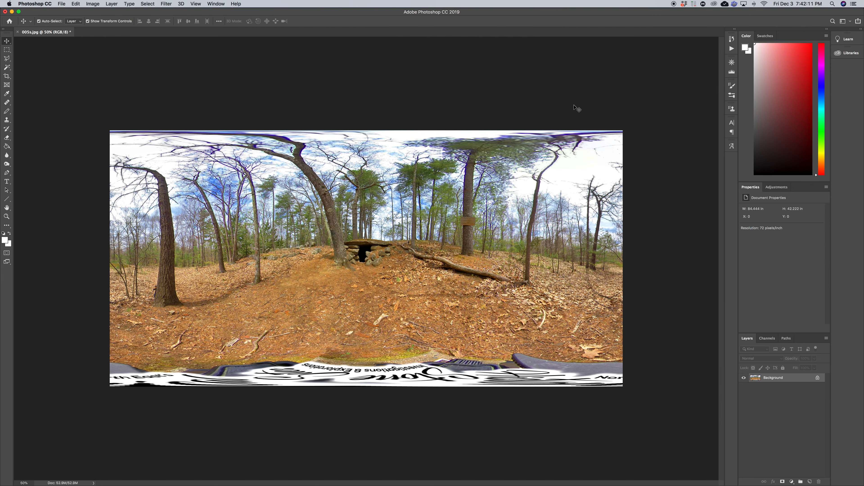
pyautogui.moveTo(341, 112)
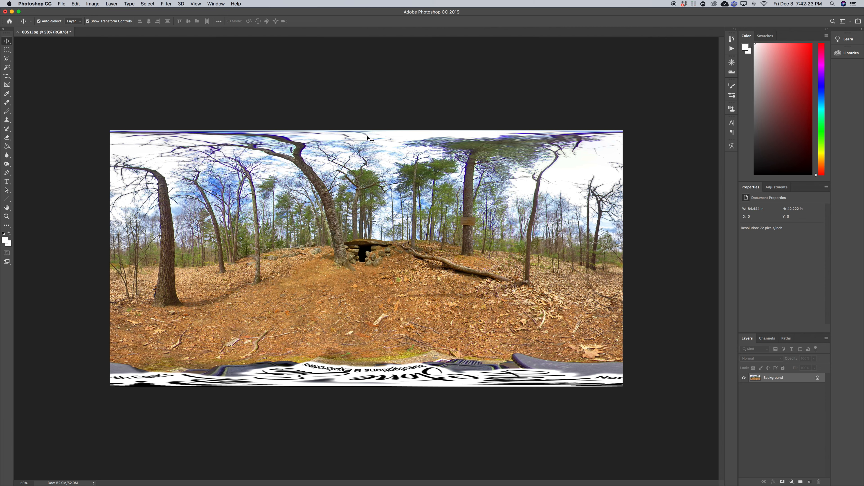
pyautogui.moveTo(299, 252)
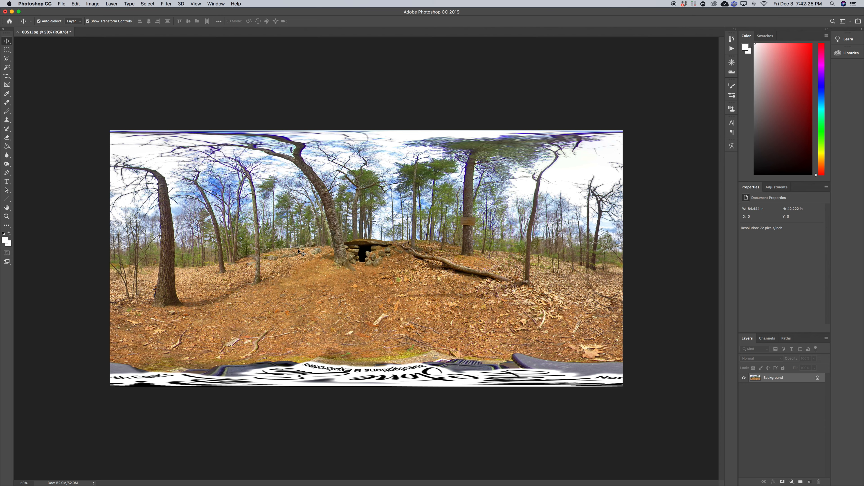